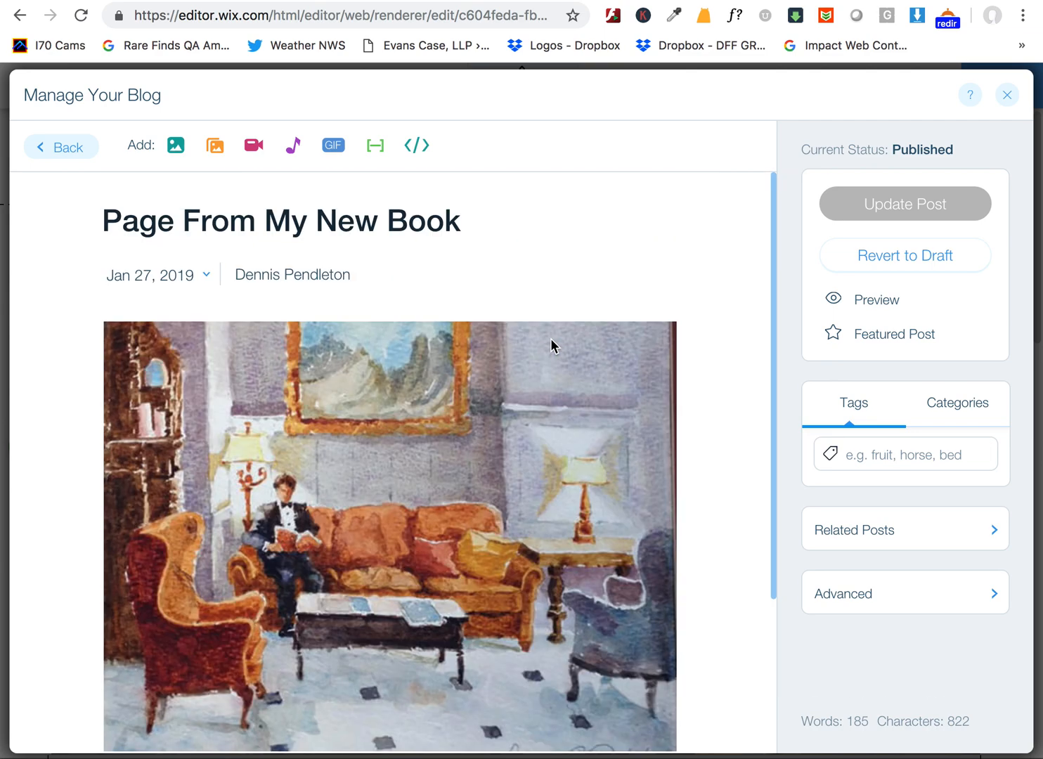
Step: Select the painting image in the post to reveal its editing toolbar
{"action": "scroll", "scroll_direction": "down", "scroll_amount": 3}
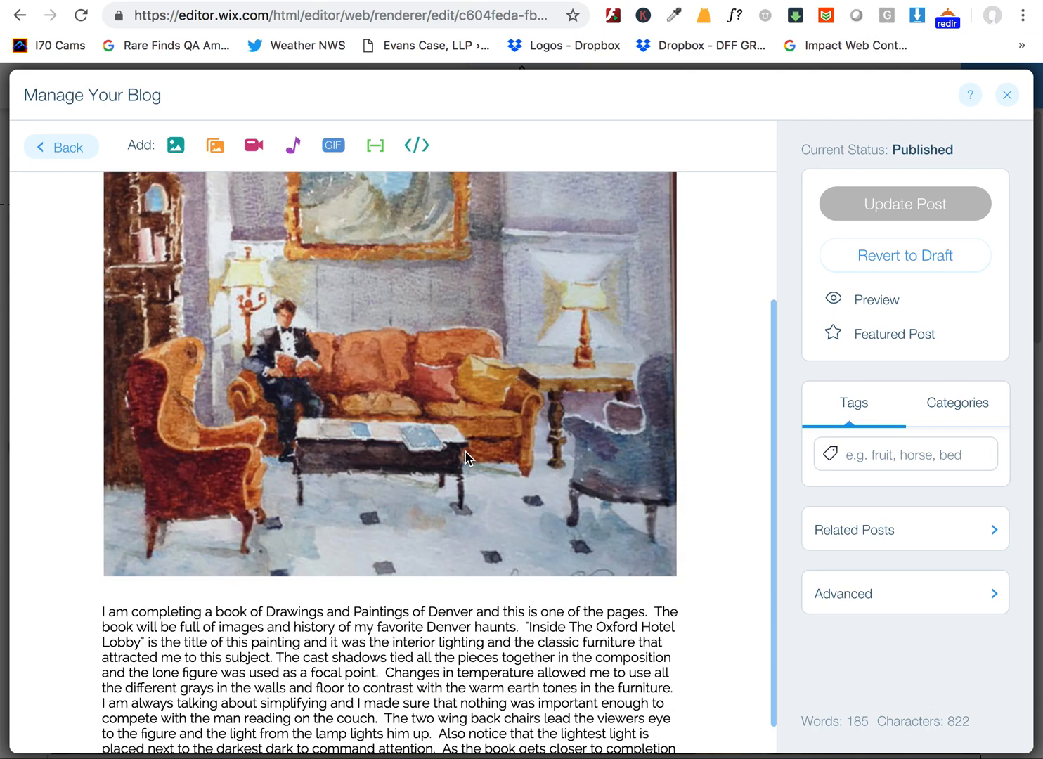
{"action": "mouse_move", "coordinate": [329, 402]}
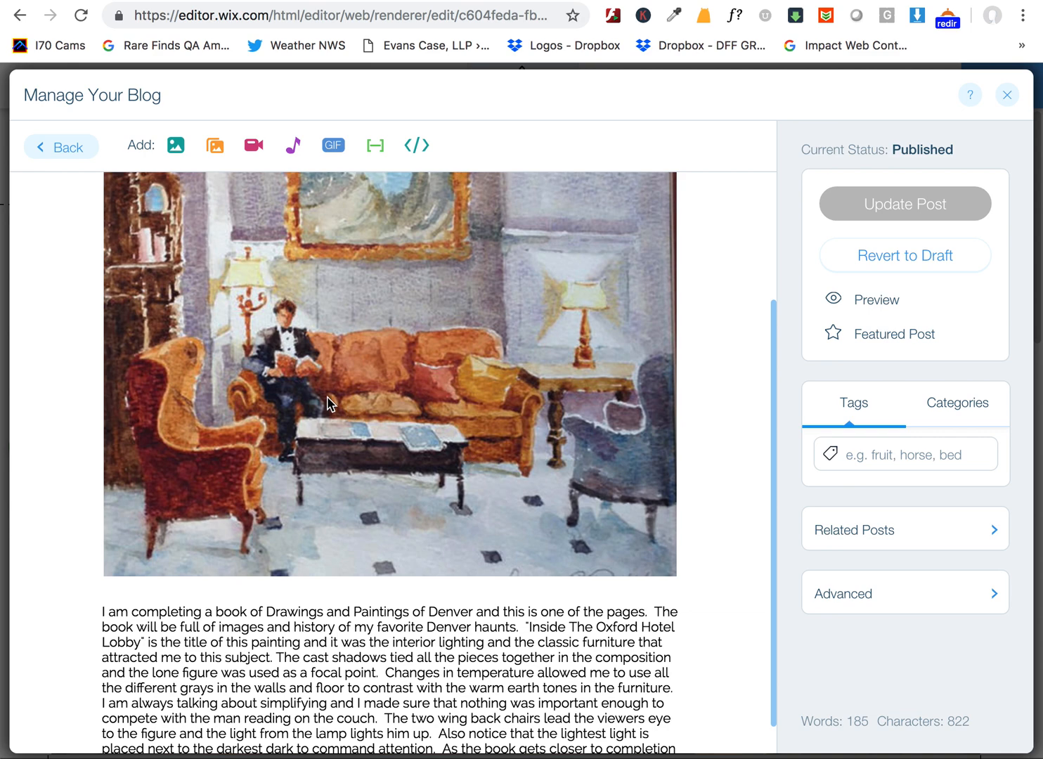
{"action": "left_click", "coordinate": [332, 404]}
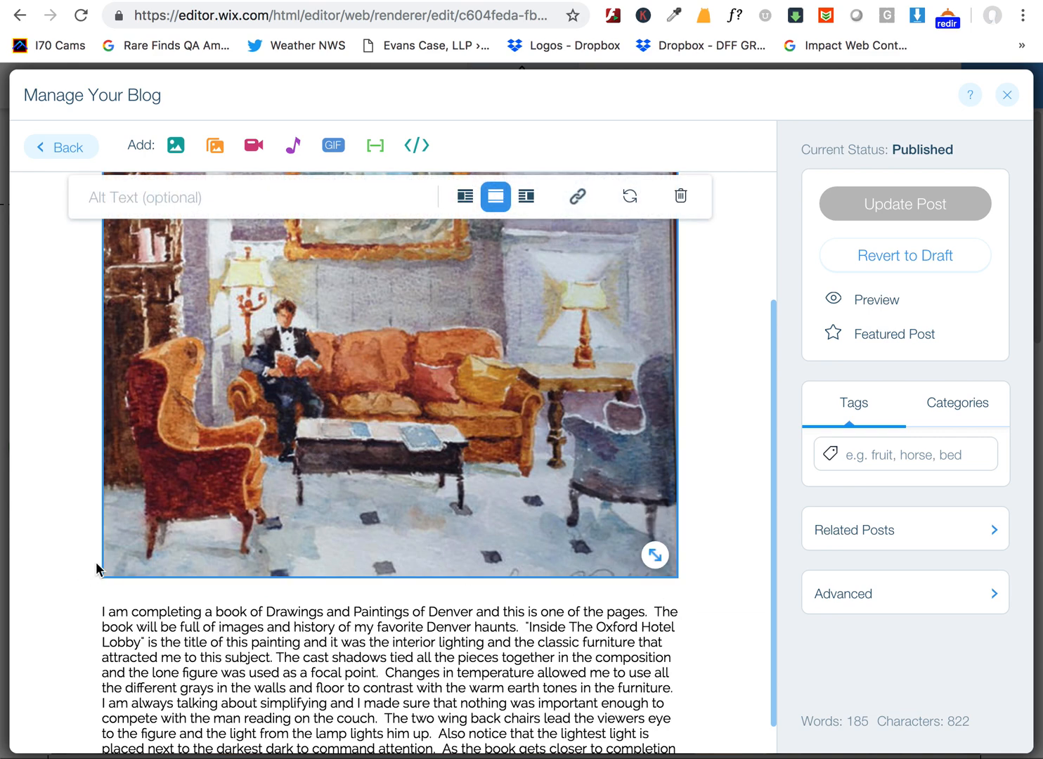
{"action": "mouse_move", "coordinate": [336, 521]}
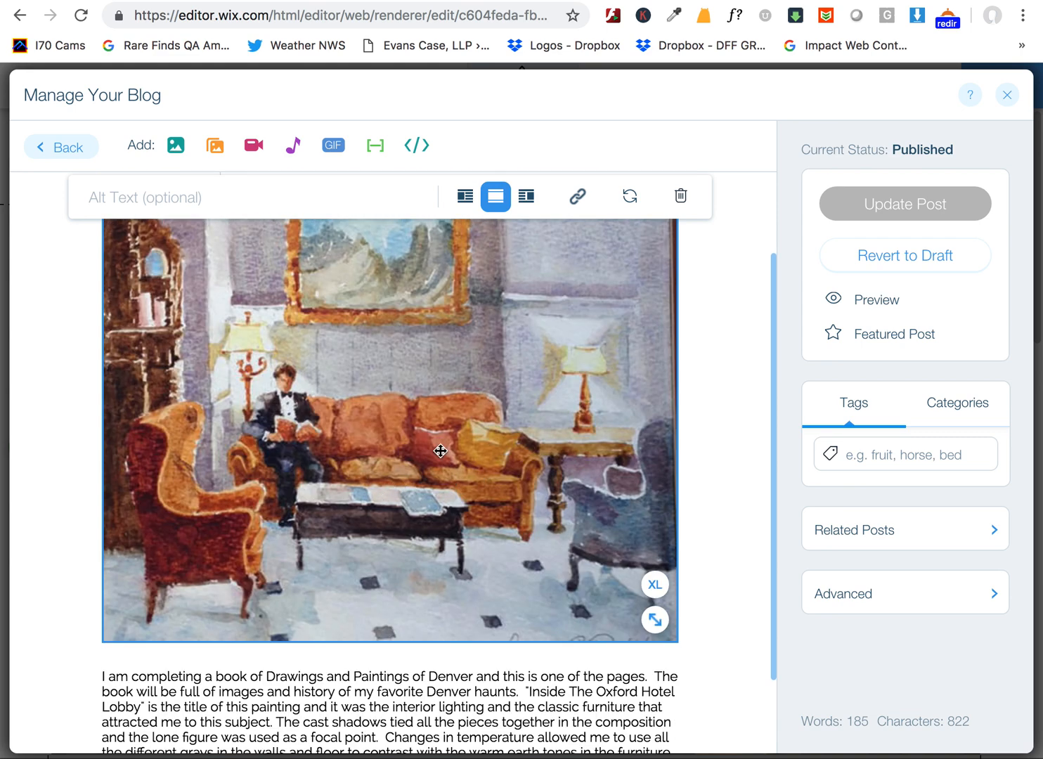
{"action": "mouse_move", "coordinate": [577, 467]}
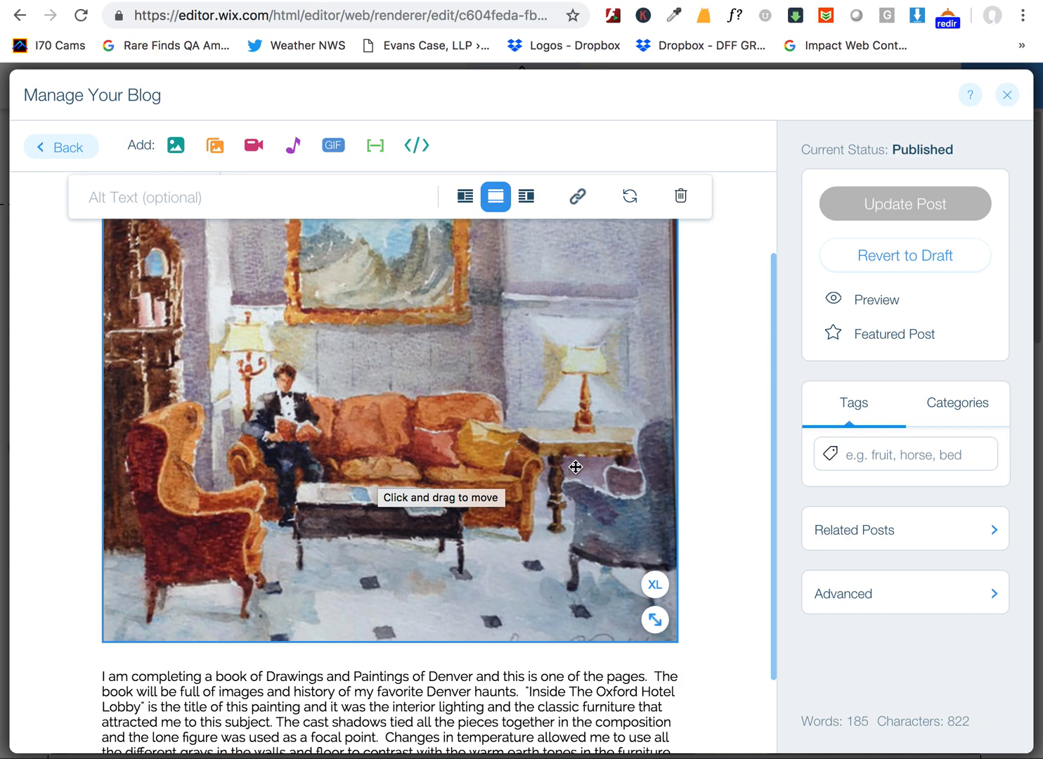
{"action": "mouse_move", "coordinate": [627, 596]}
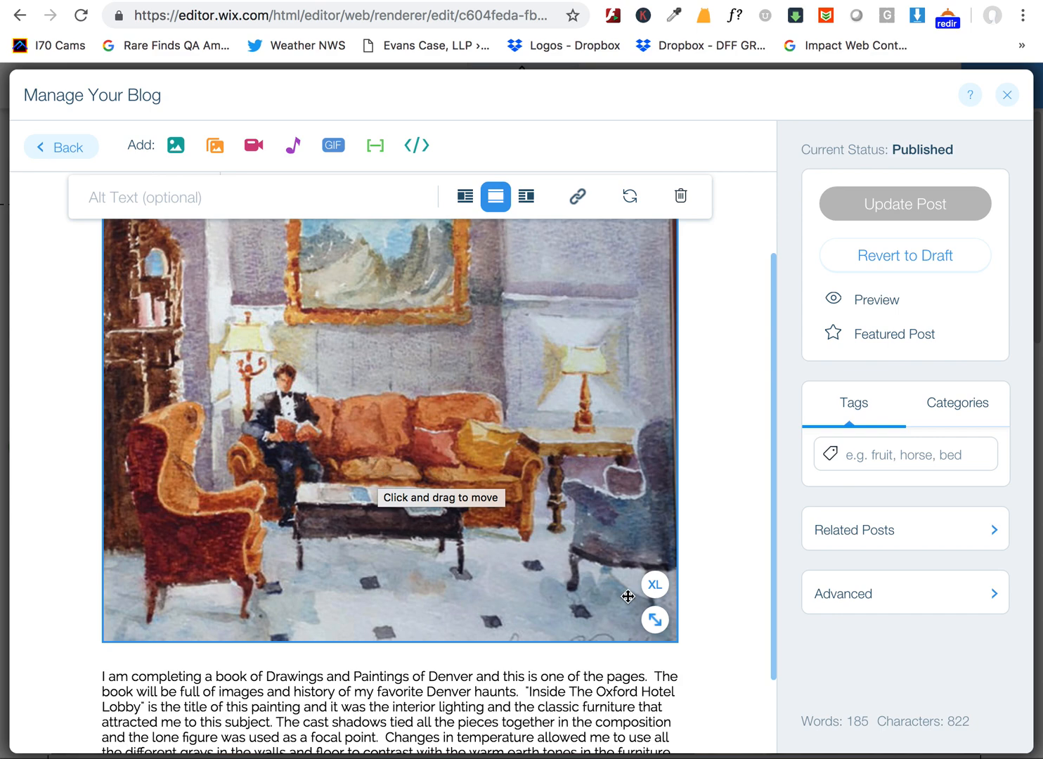
{"action": "mouse_move", "coordinate": [655, 618]}
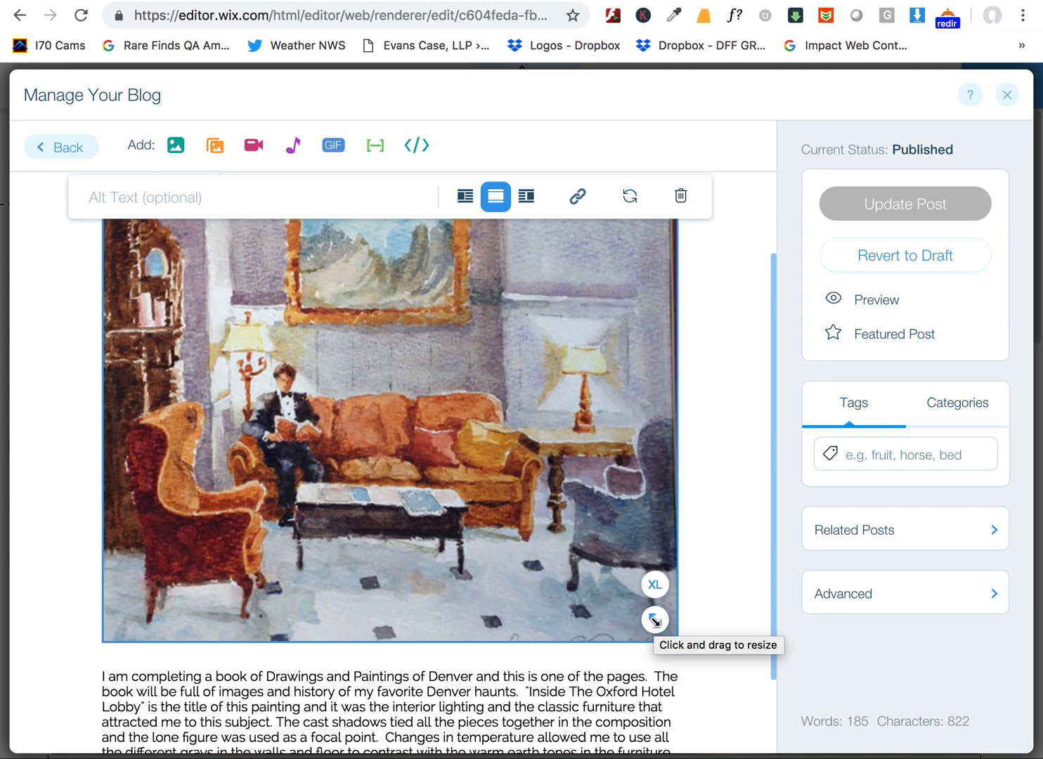
Step: Shrink the painting and float it right so the story text wraps along its left
{"action": "left_click_drag", "start_coordinate": [652, 620], "coordinate": [602, 546]}
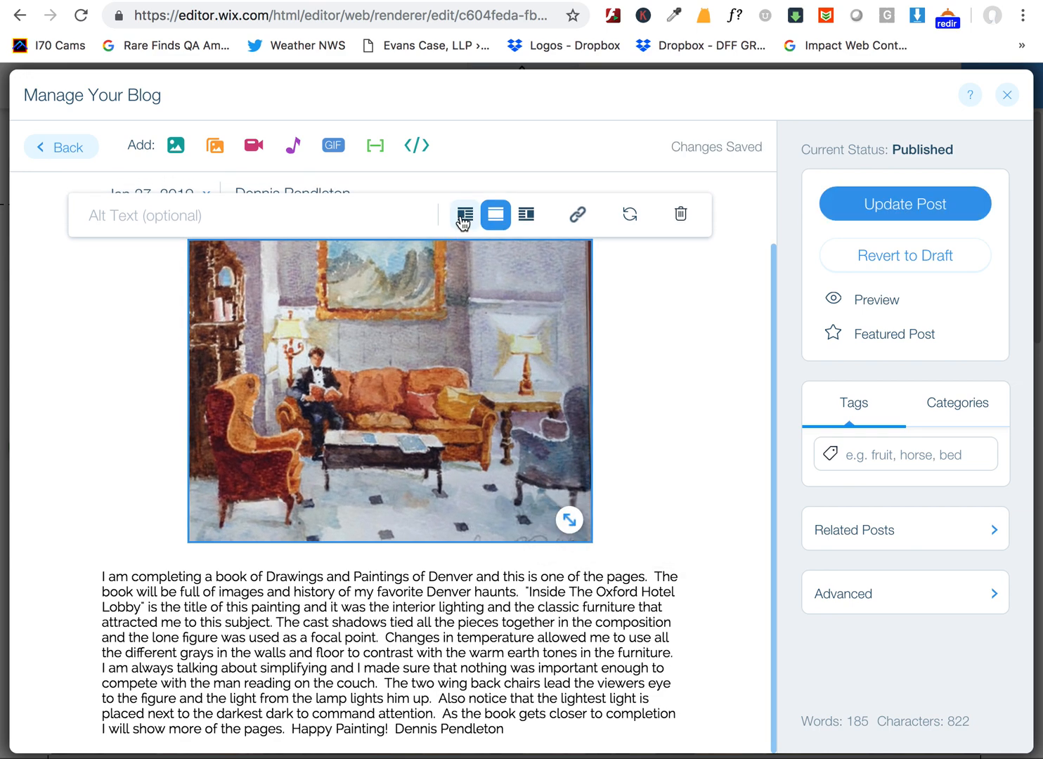
{"action": "left_click", "coordinate": [464, 215]}
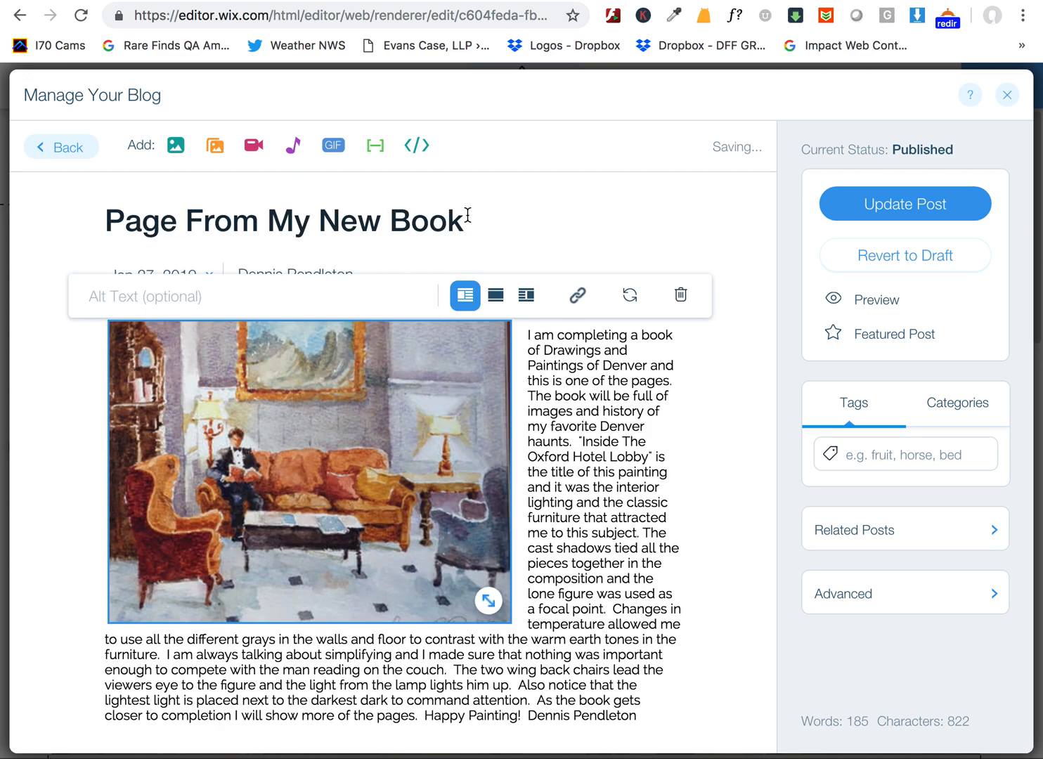
{"action": "left_click", "coordinate": [529, 295]}
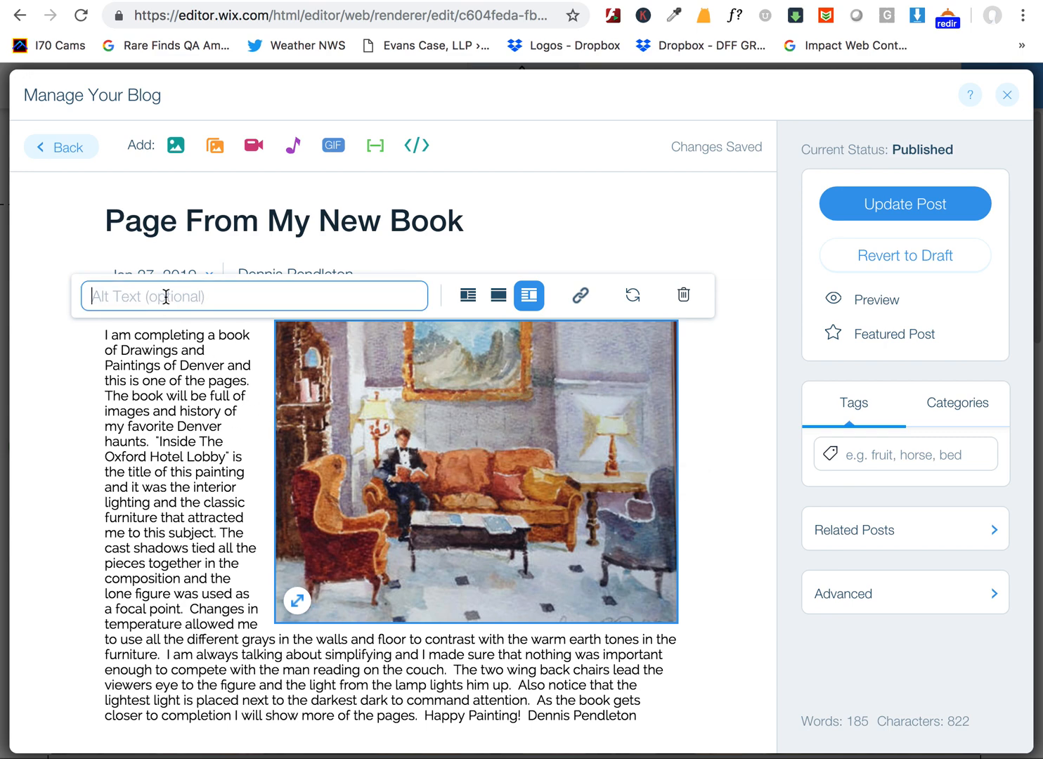
{"action": "mouse_move", "coordinate": [166, 295]}
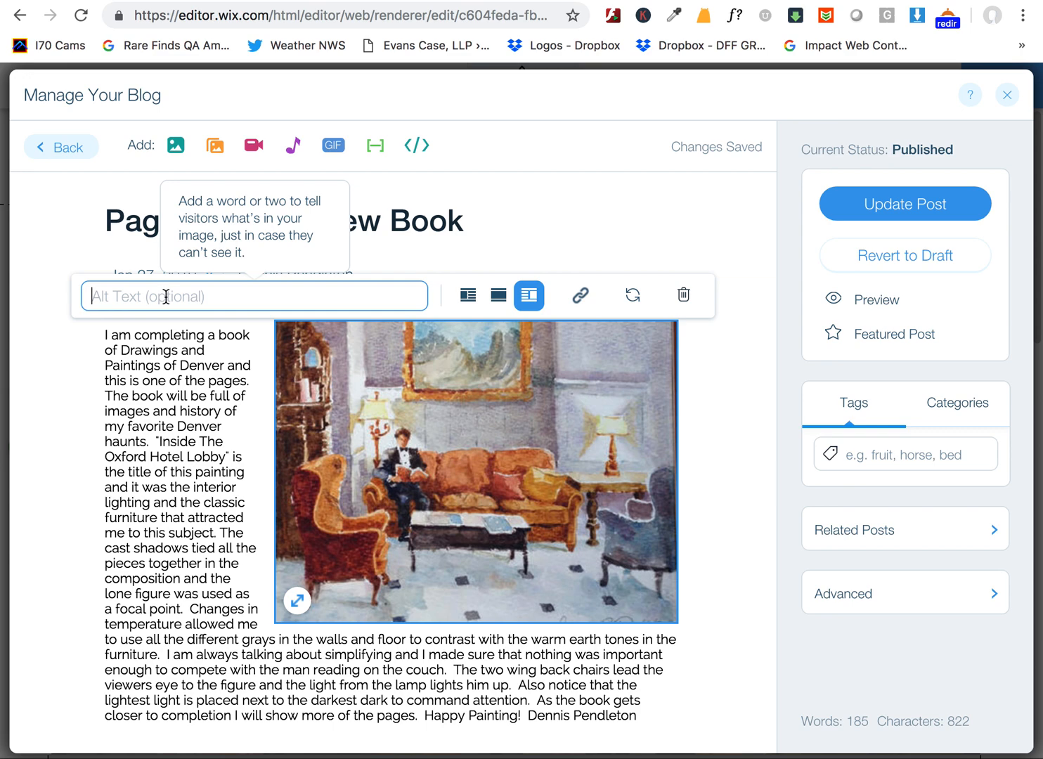
Step: Write the alt text 'Oxford Hotel Lobby - Denver Watercolor Painting' for the painting
{"action": "type", "text": "De"}
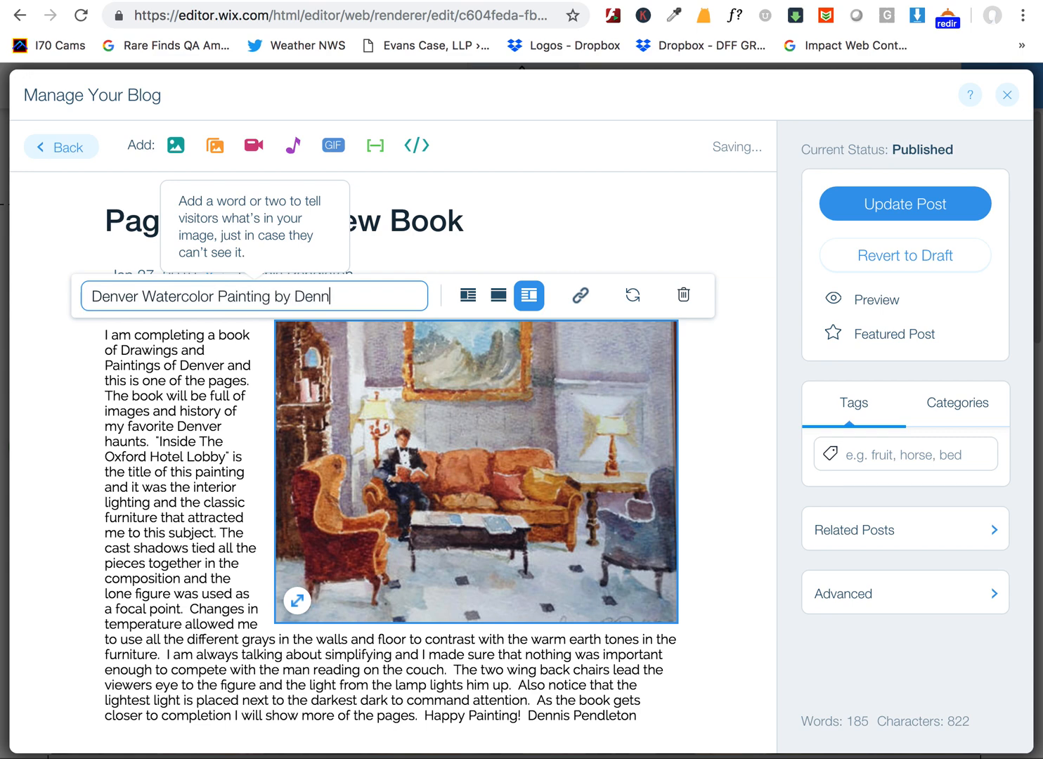
{"action": "type", "text": "is Pendleton"}
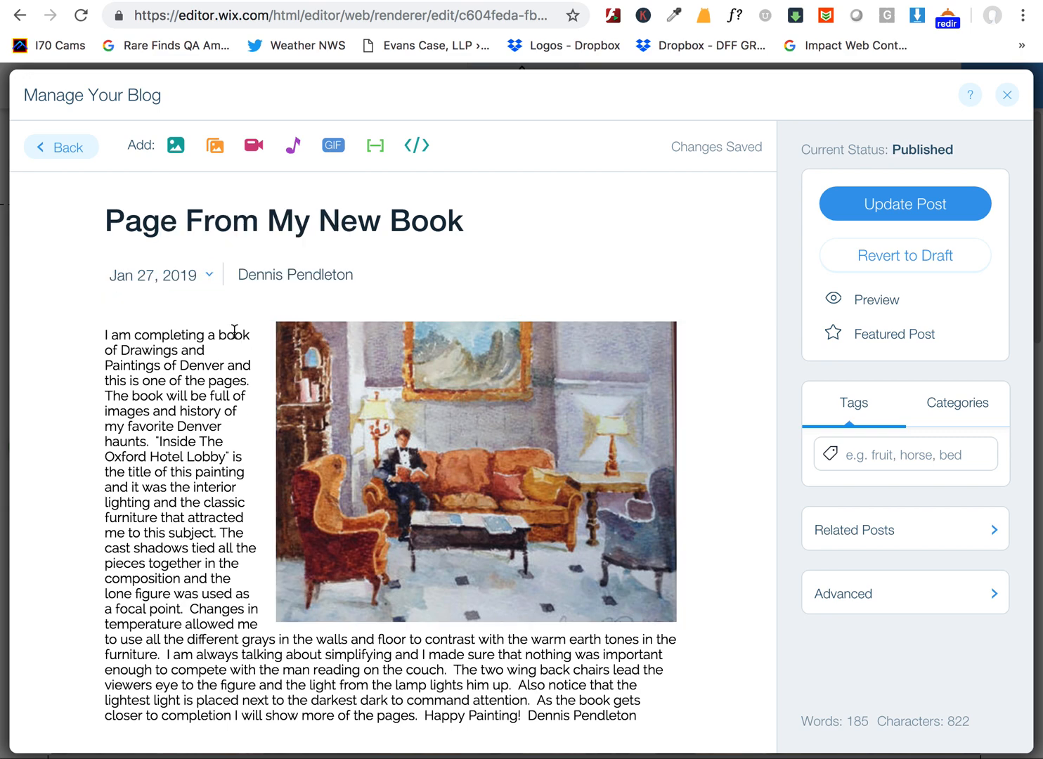
{"action": "left_click", "coordinate": [476, 473]}
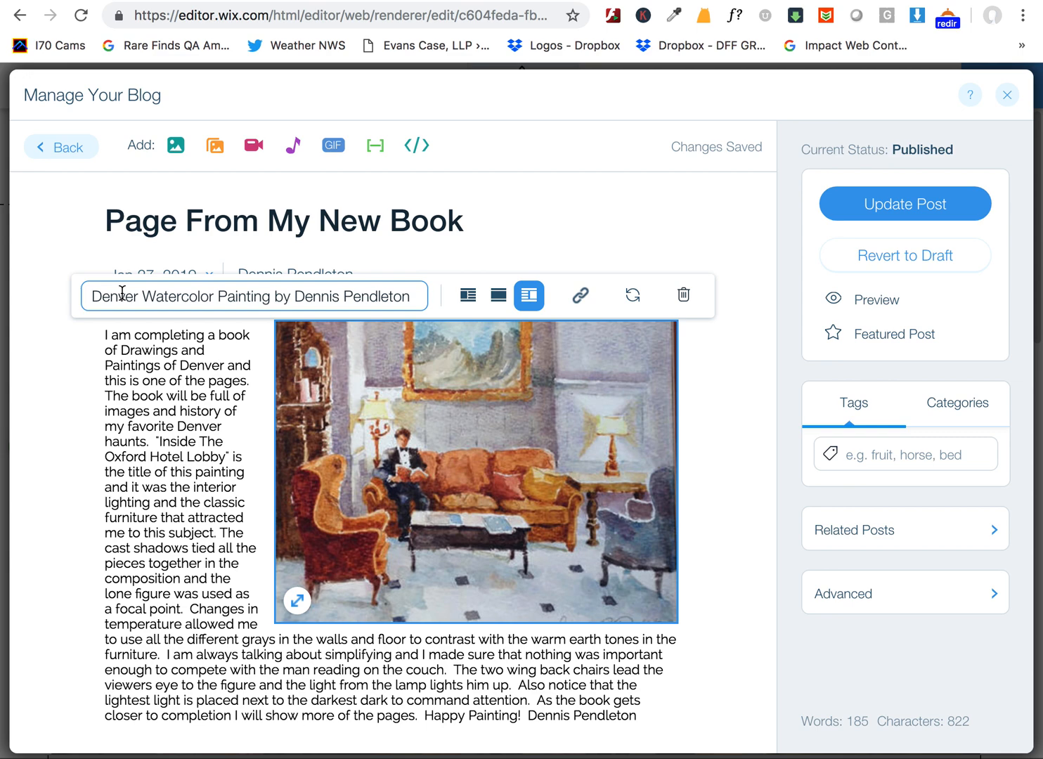
{"action": "type", "text": "Oxfor"}
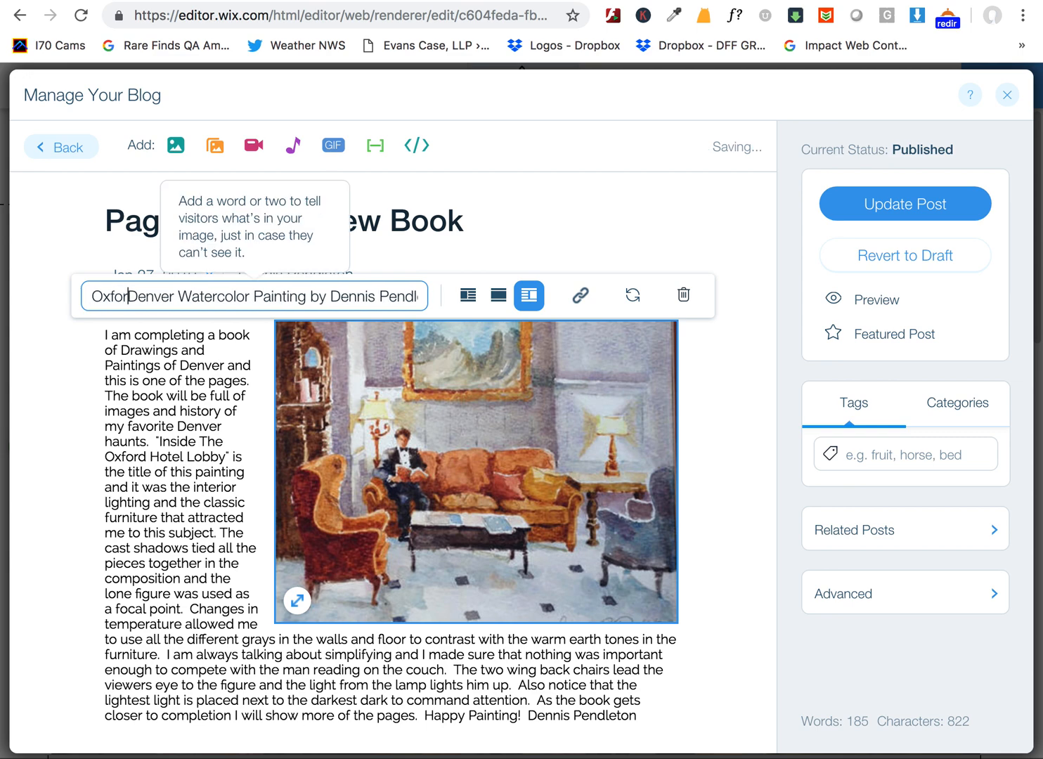
{"action": "type", "text": "Hotel Lobby -"}
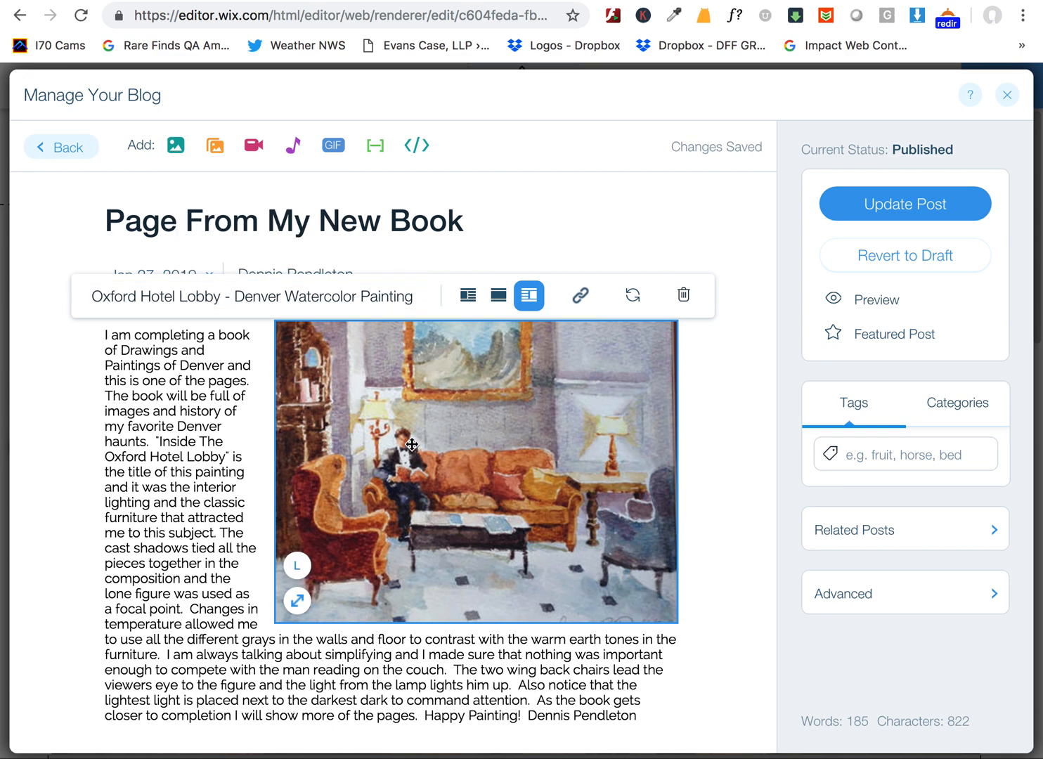
{"action": "mouse_move", "coordinate": [529, 505]}
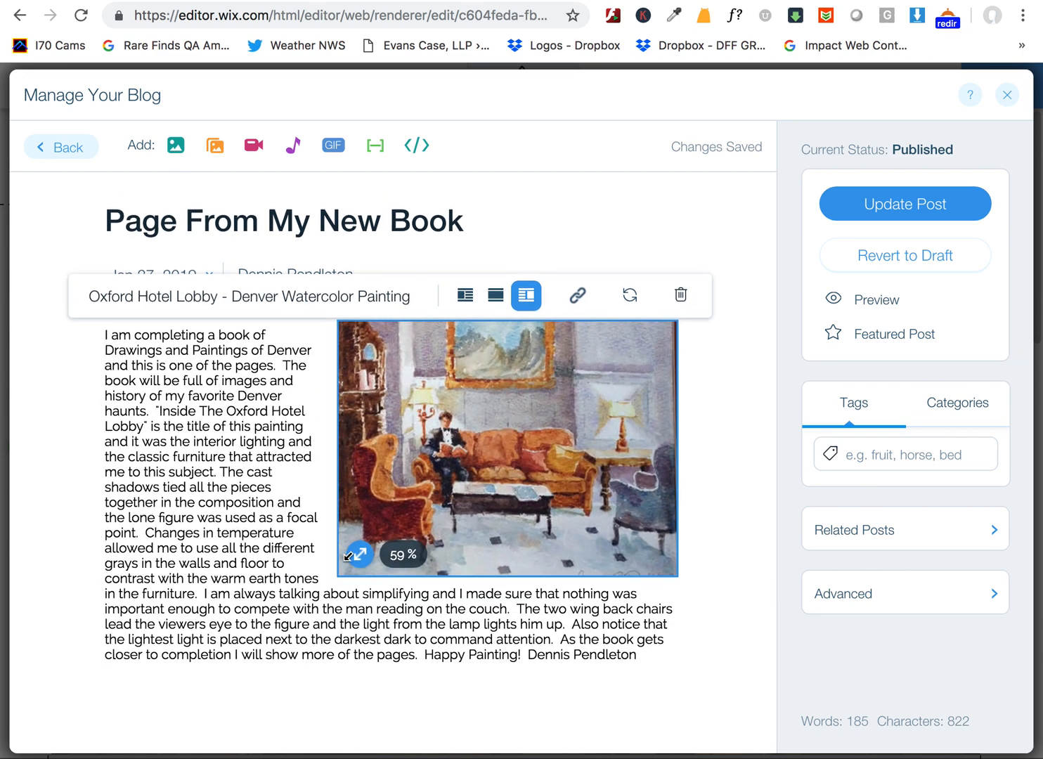
Step: Resize the right-floated painting slightly smaller, rewrapping the story text beside it
{"action": "left_click", "coordinate": [147, 533]}
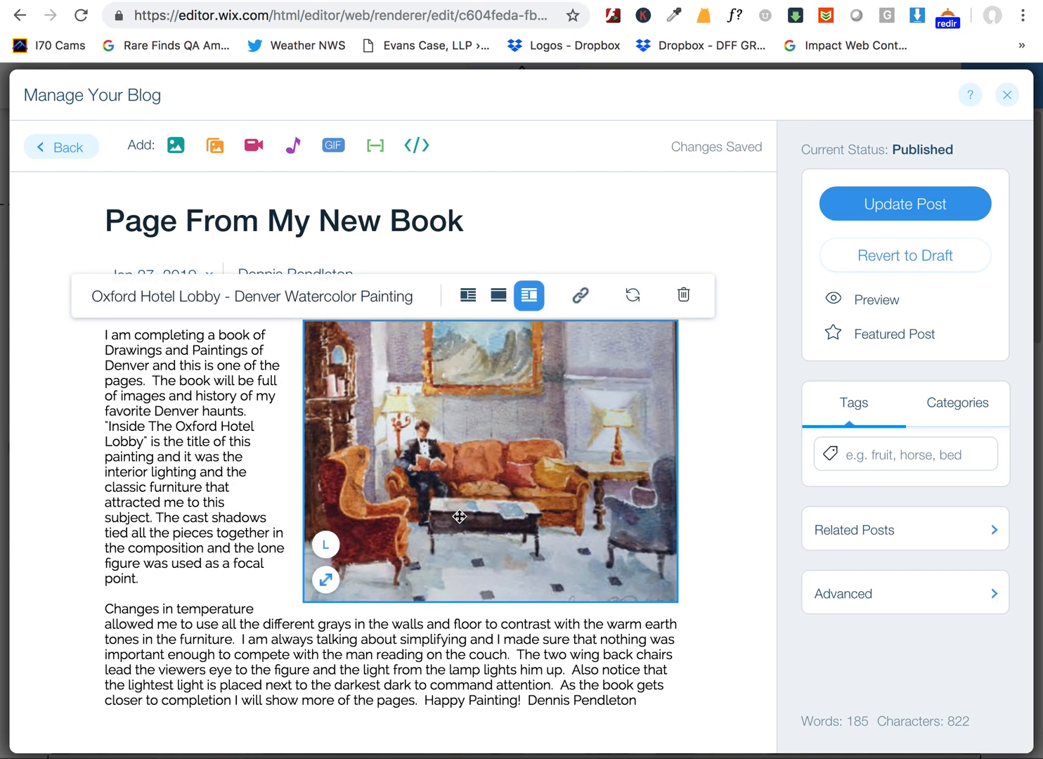
{"action": "mouse_move", "coordinate": [498, 295]}
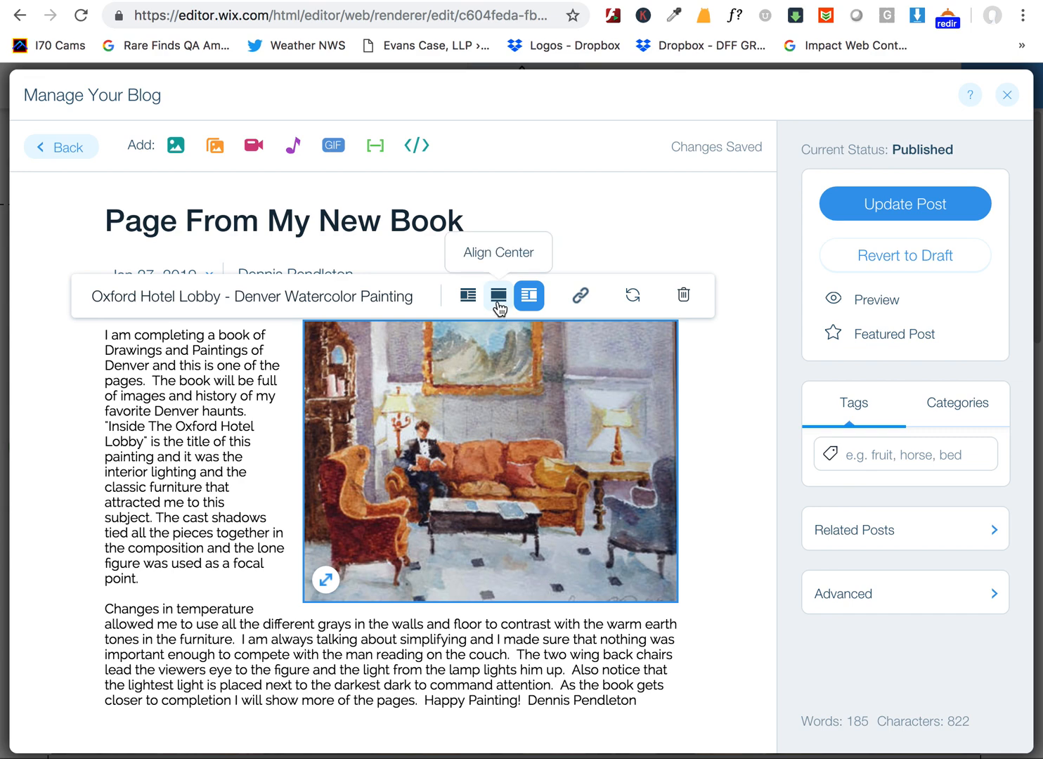
Step: Center the painting on its own line and set its preset size to XL across the column
{"action": "left_click", "coordinate": [498, 295]}
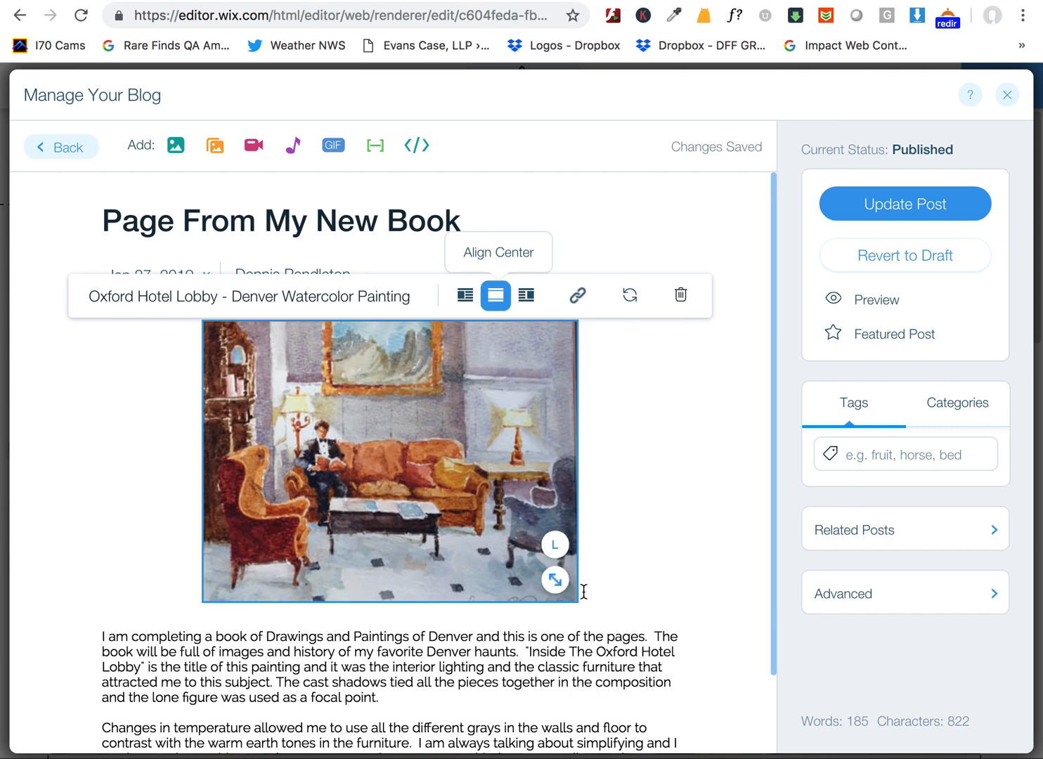
{"action": "left_click", "coordinate": [555, 544]}
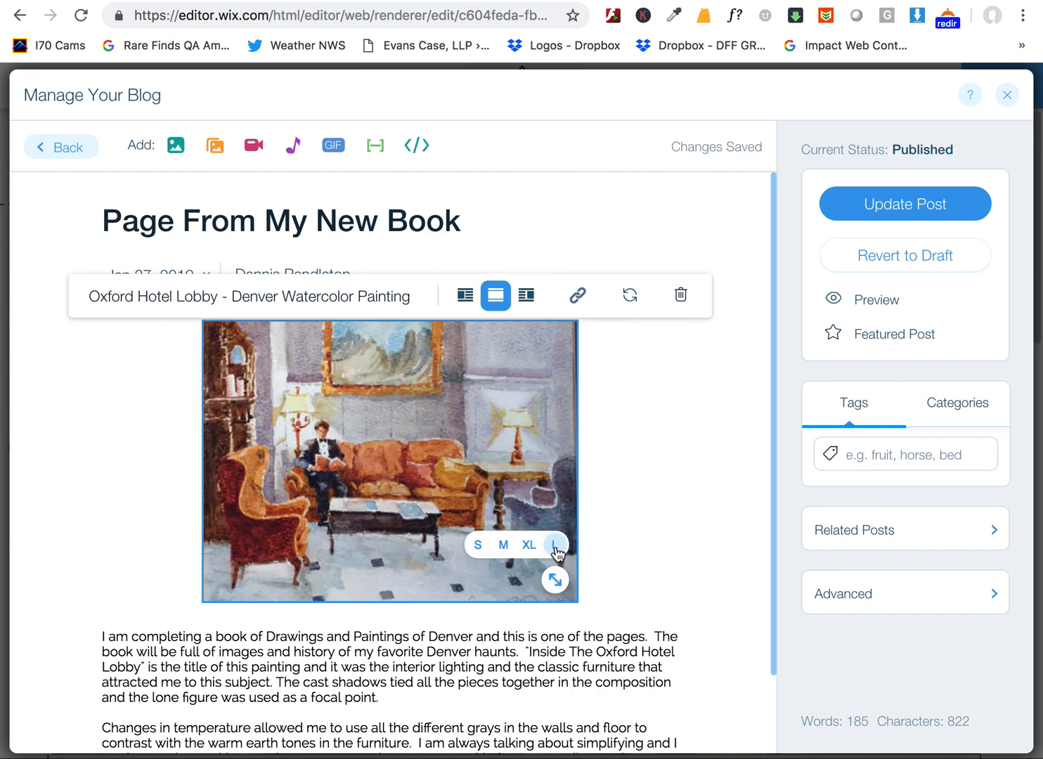
{"action": "left_click", "coordinate": [557, 546]}
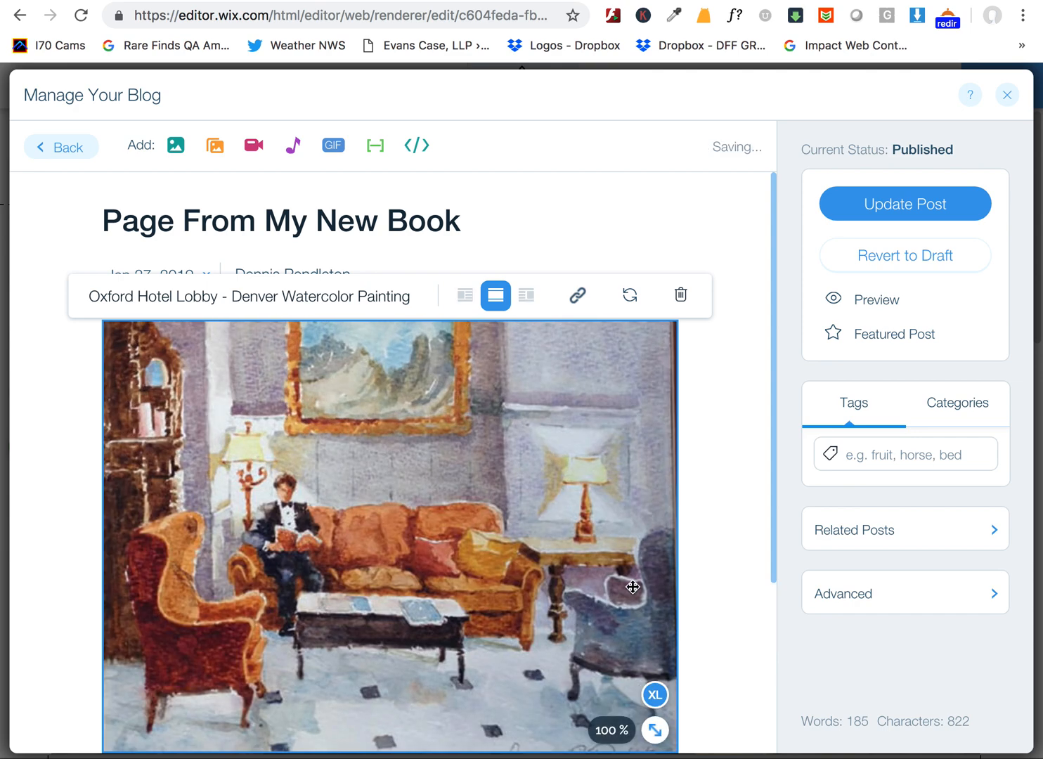
{"action": "scroll", "scroll_direction": "down", "scroll_amount": 3}
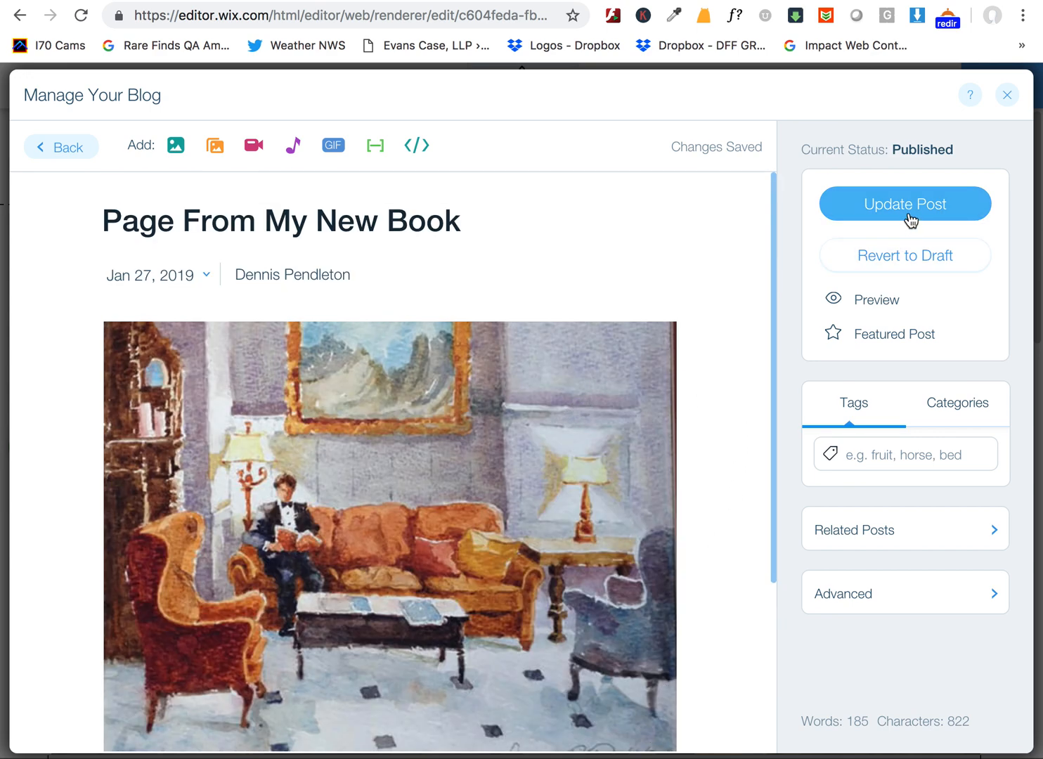
Step: Update the post so the live blog shows the centered full-width painting
{"action": "scroll", "scroll_direction": "down", "scroll_amount": 3}
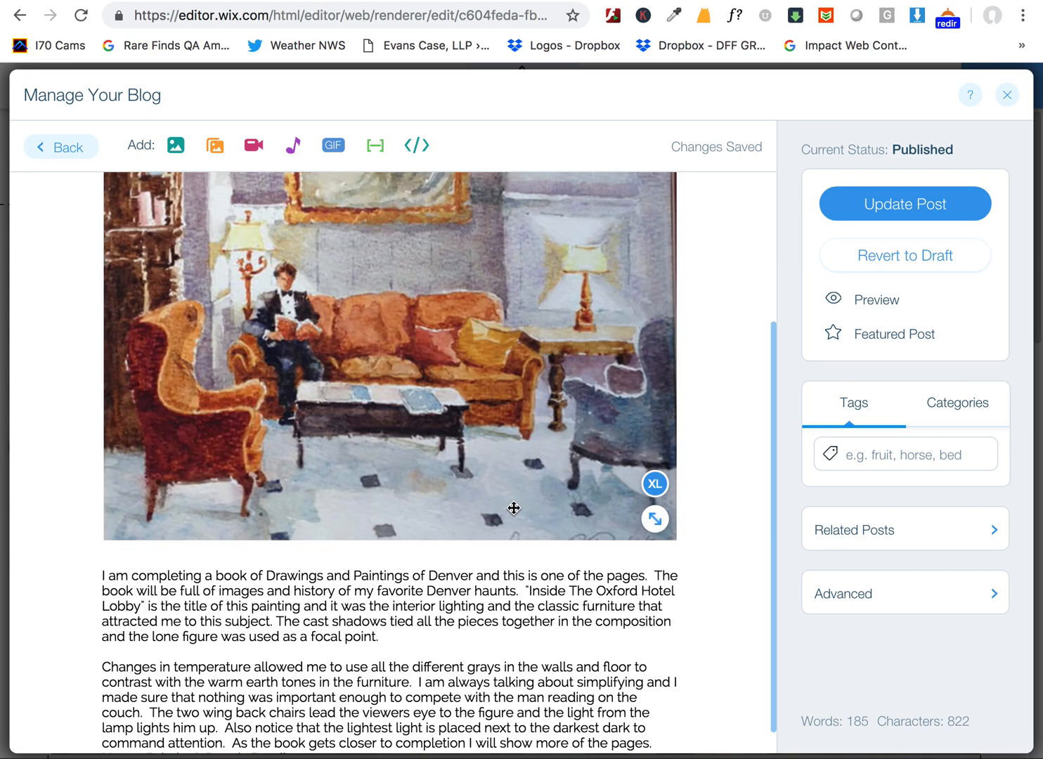
{"action": "mouse_move", "coordinate": [982, 178]}
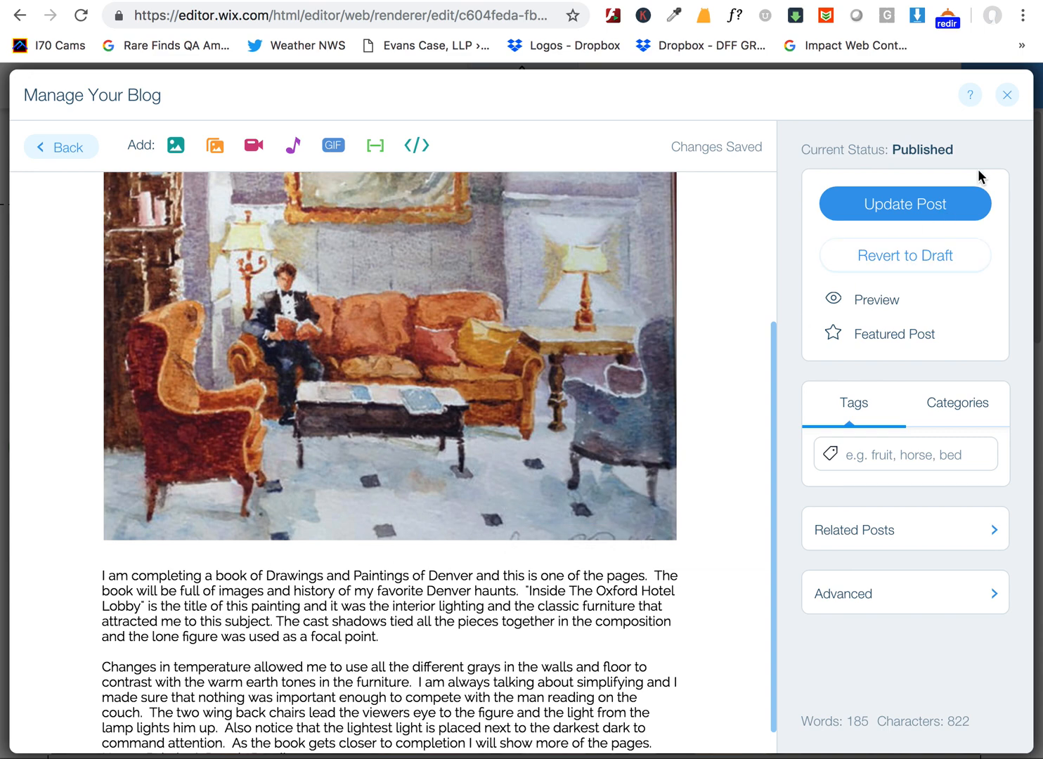
{"action": "left_click", "coordinate": [906, 204]}
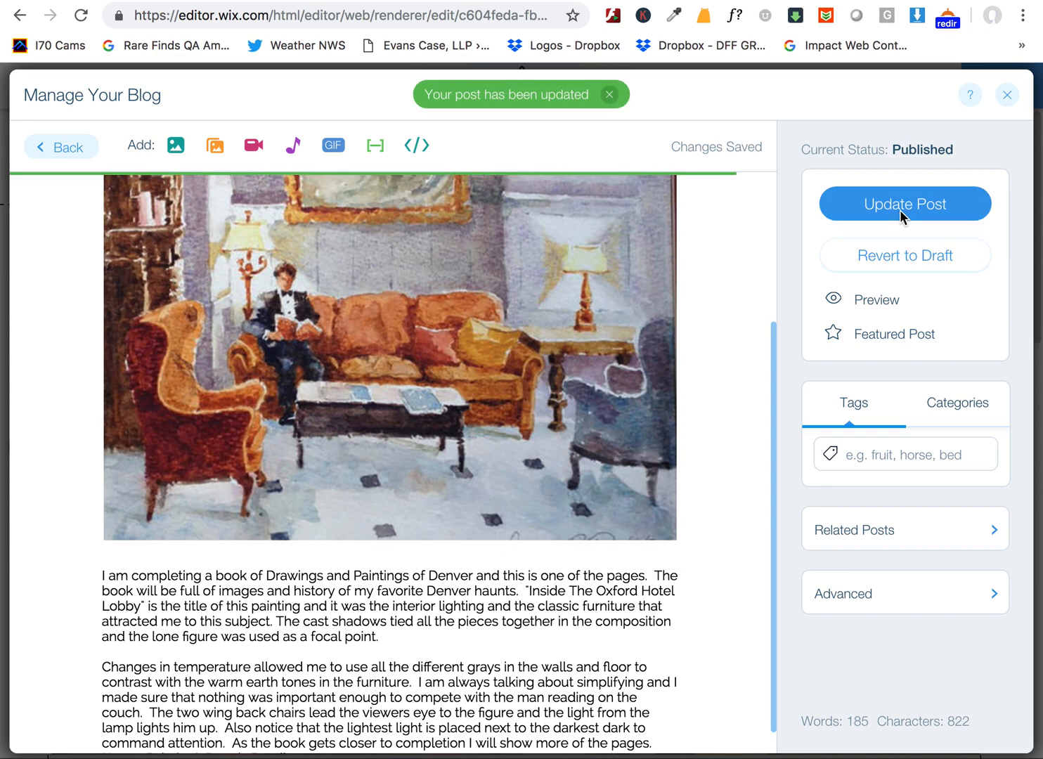